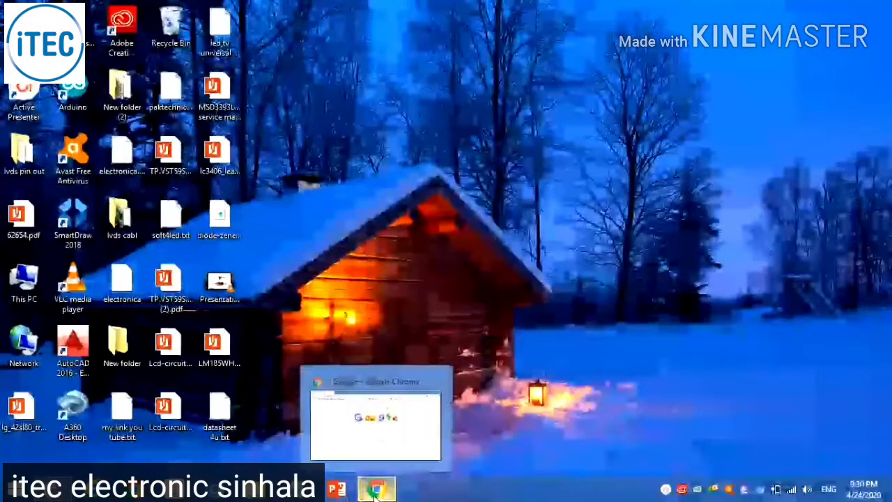
click(376, 485)
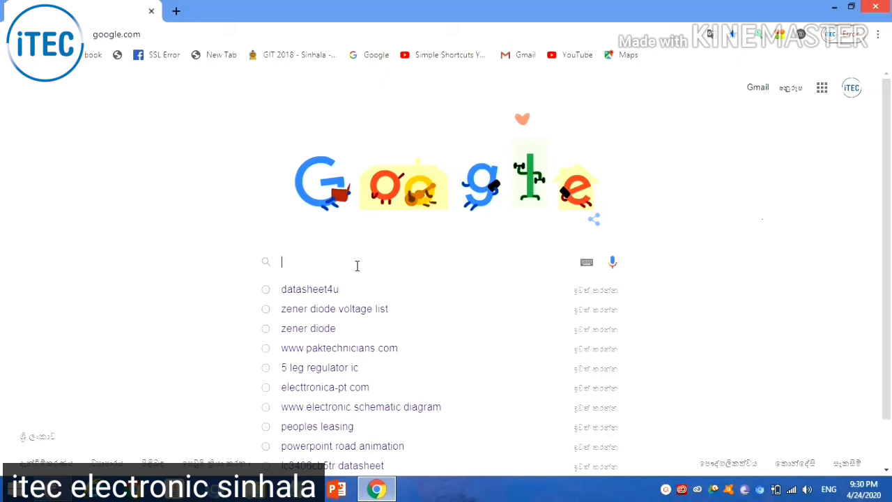
text(www)
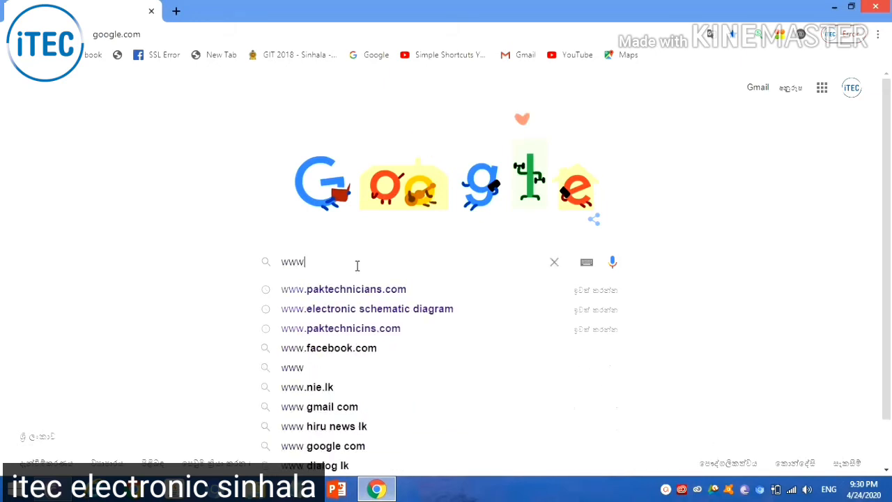
text(.datasheet4u.)
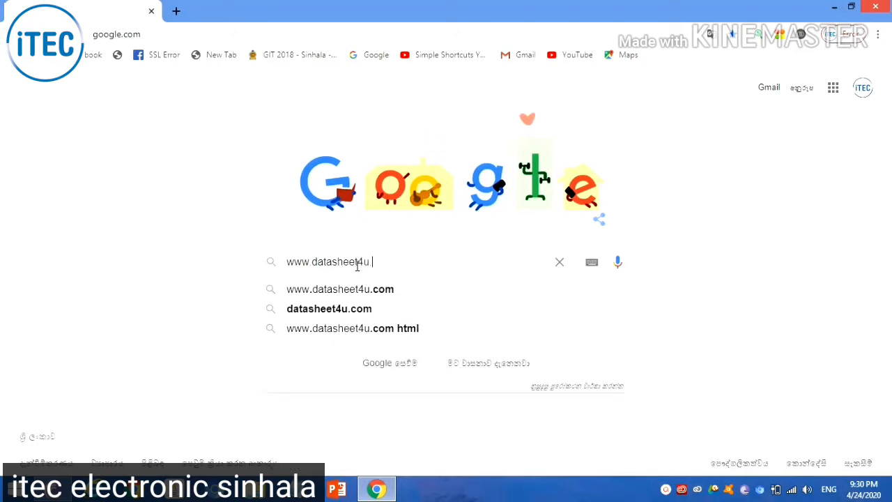
text(c)
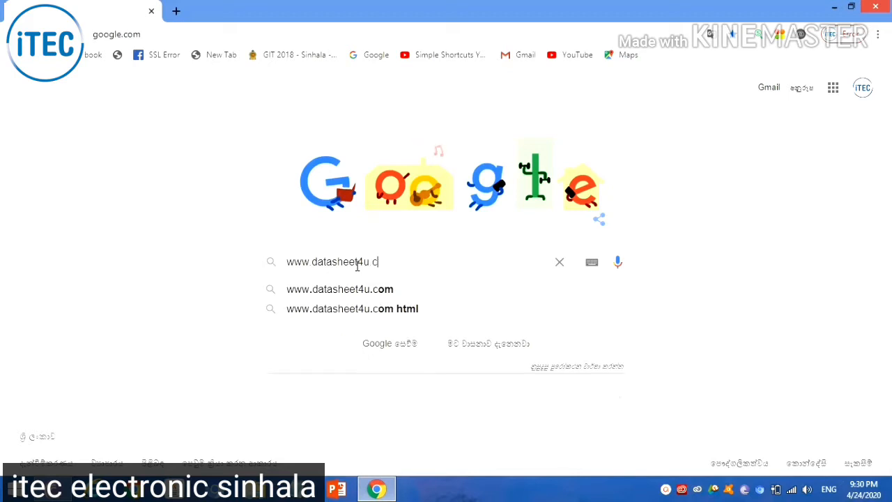
text(om)
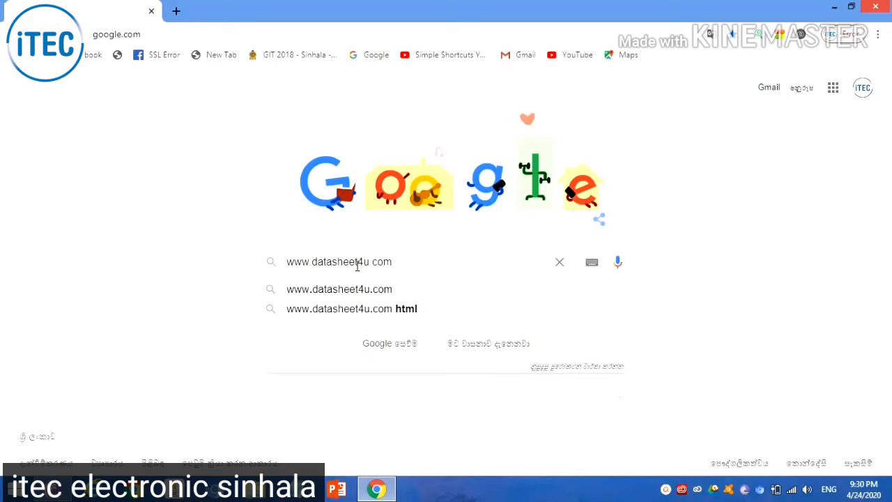
Run the search and bring the Datasheet4U.com - 900,000+ Datasheet Search Site result into view.
key(Enter)
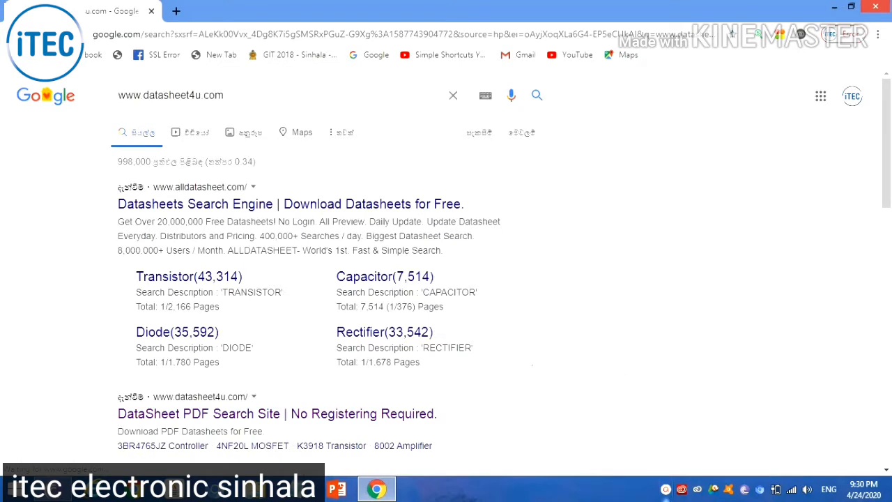
mouse_move(554, 66)
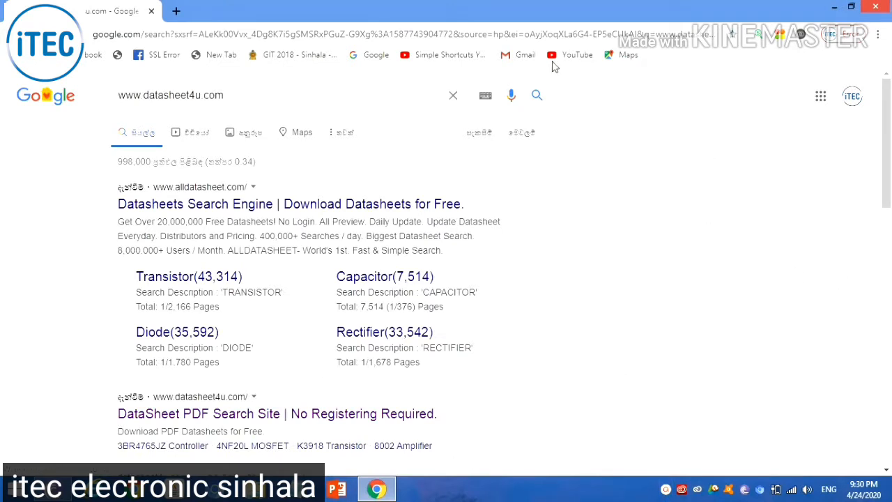
mouse_move(111, 190)
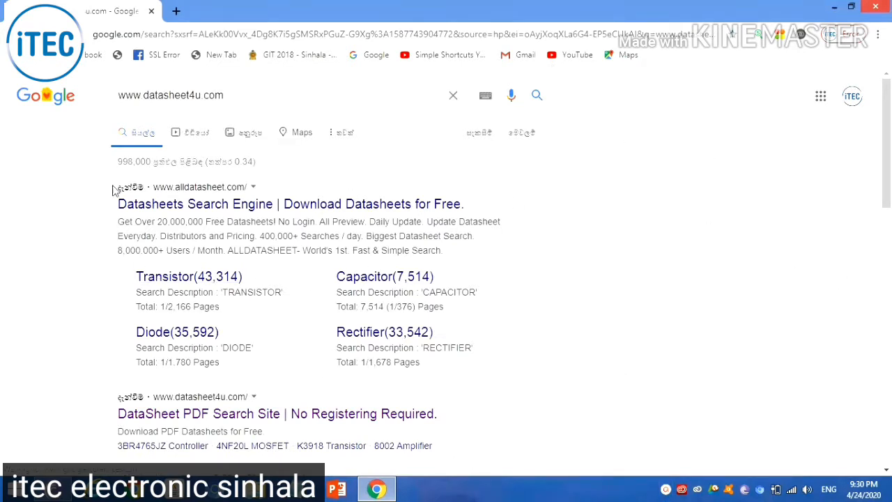
scroll(down, 3)
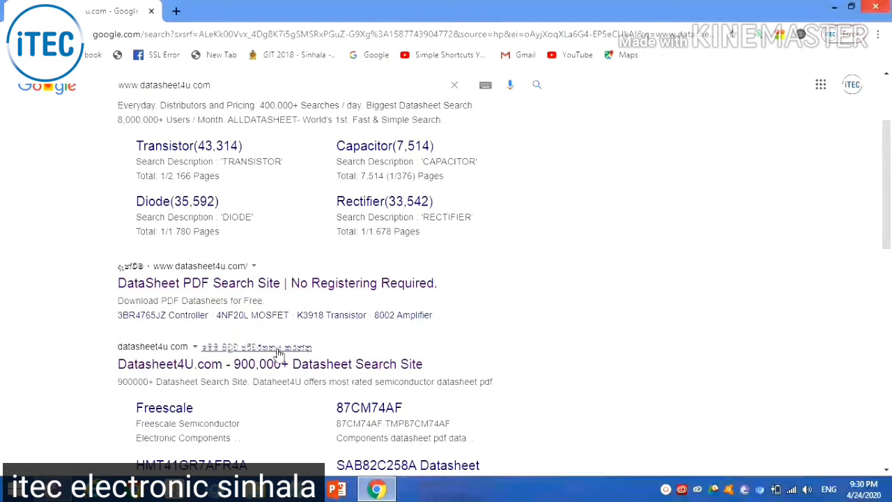
mouse_move(156, 372)
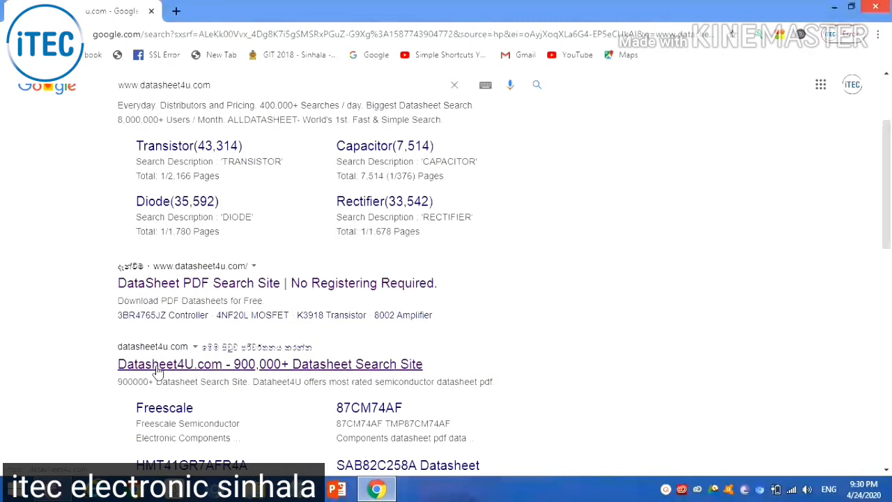
Go to the Datasheet4U.com home page and enter lm185wh2 in its datasheet search box.
click(159, 364)
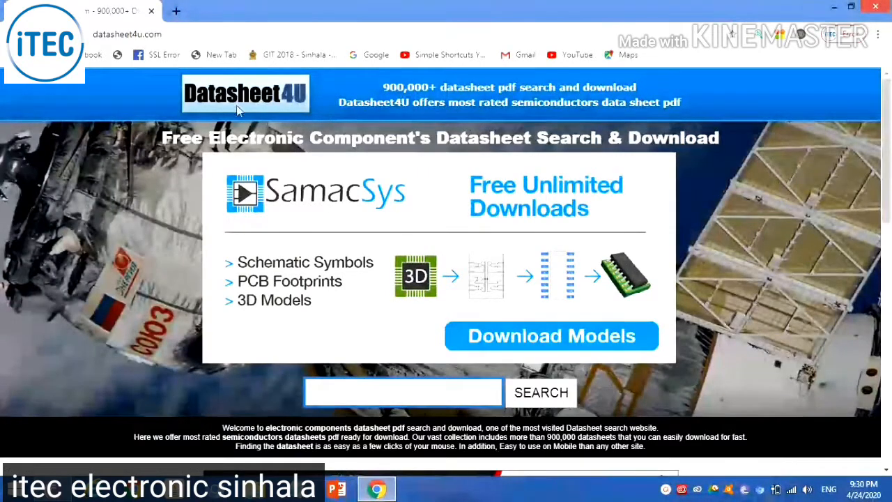
scroll(down, 3)
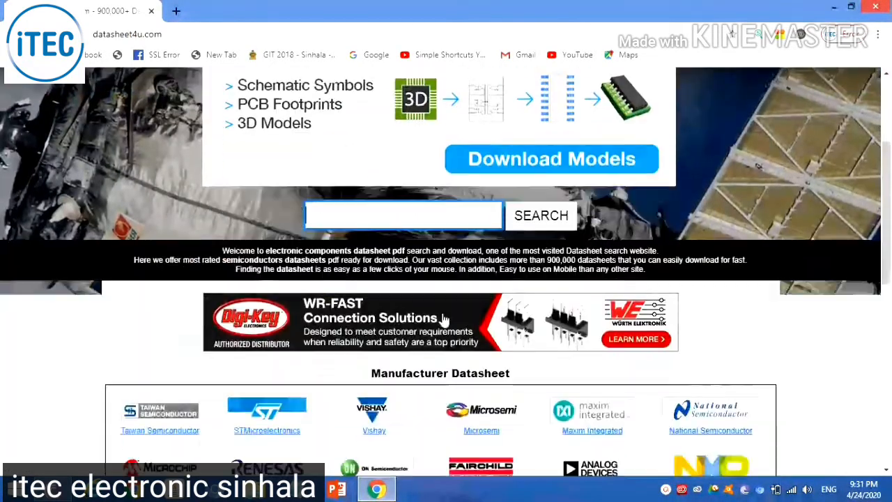
scroll(down, 3)
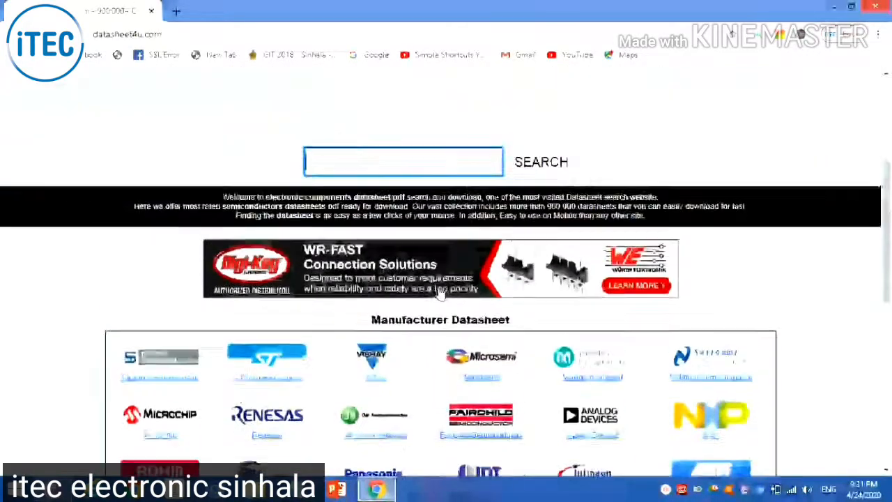
click(403, 162)
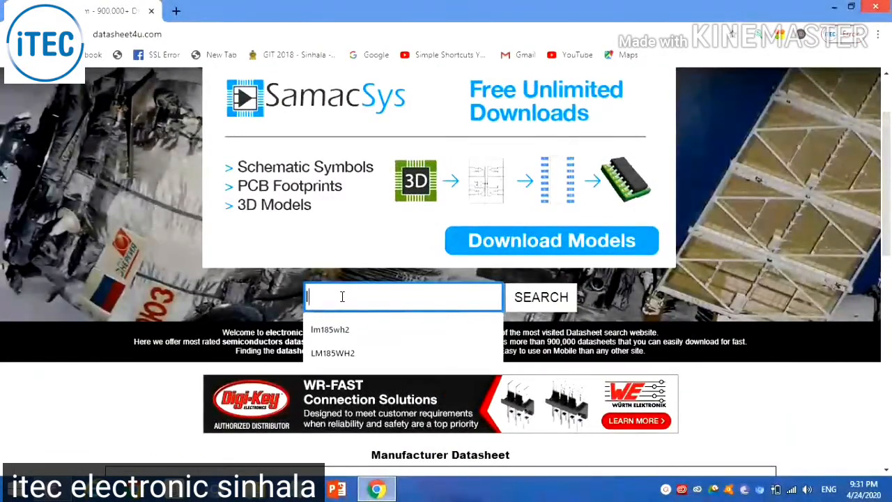
text(lm185wh2)
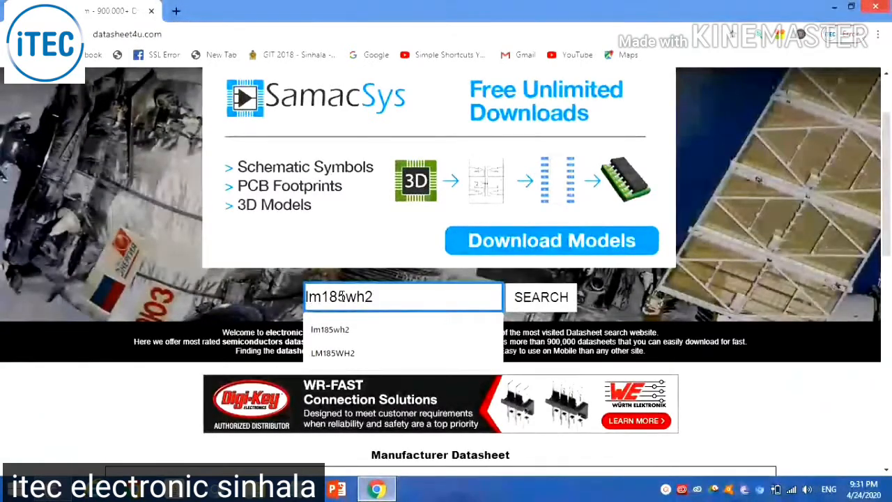
Search Datasheet4U for lm185wh2 and view the five matched LG datasheets starting with LM185WH2-TLA1.
click(541, 297)
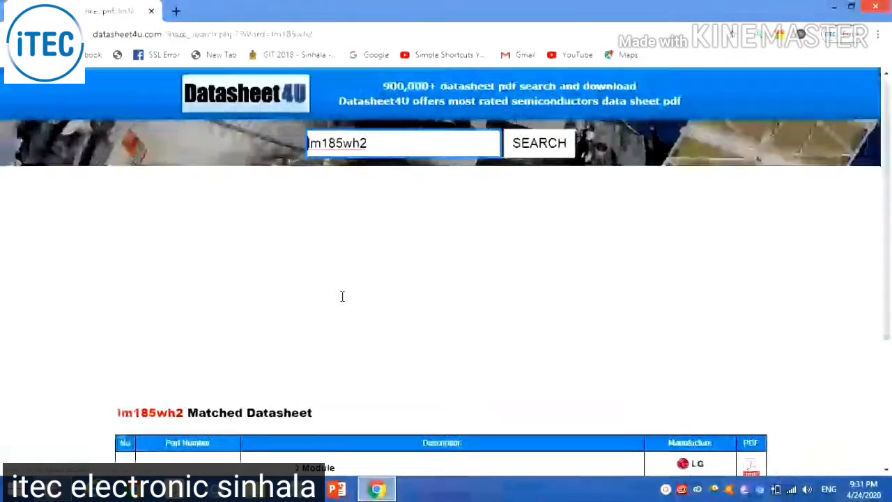
scroll(down, 3)
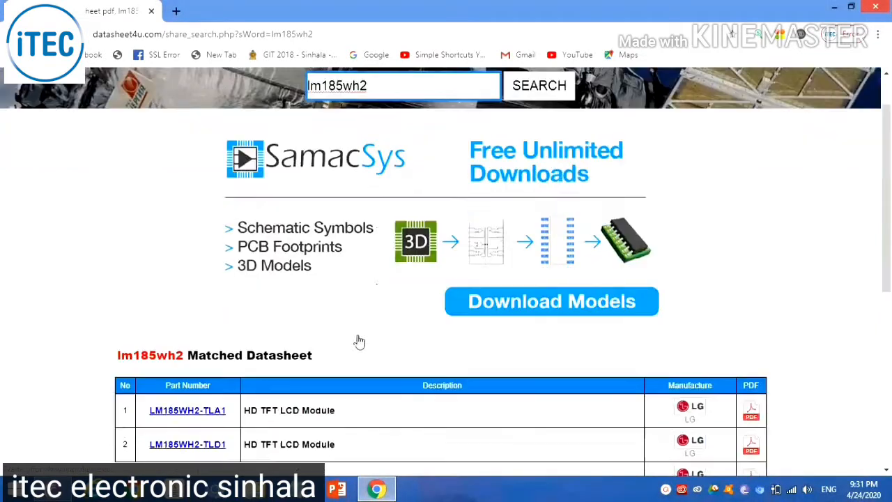
scroll(down, 3)
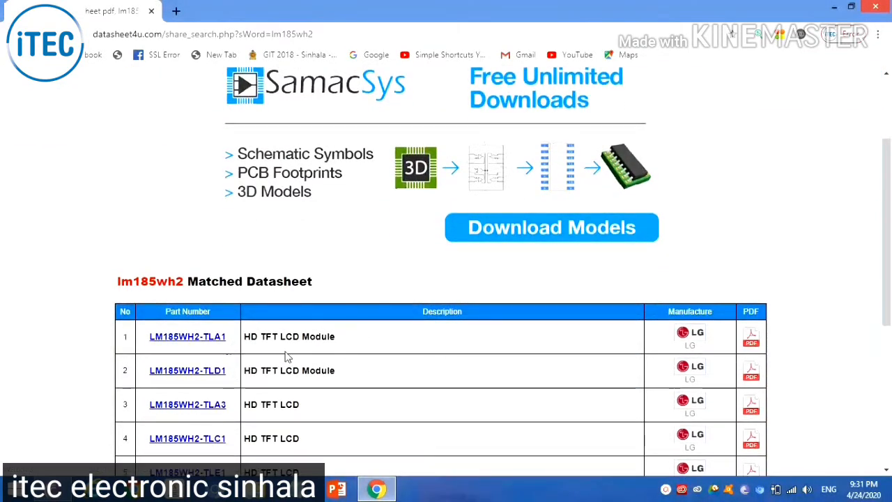
scroll(down, 3)
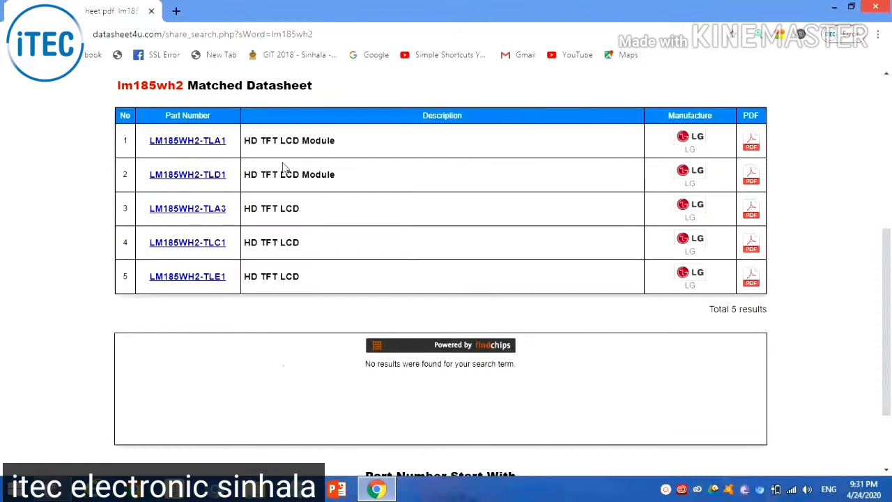
mouse_move(201, 255)
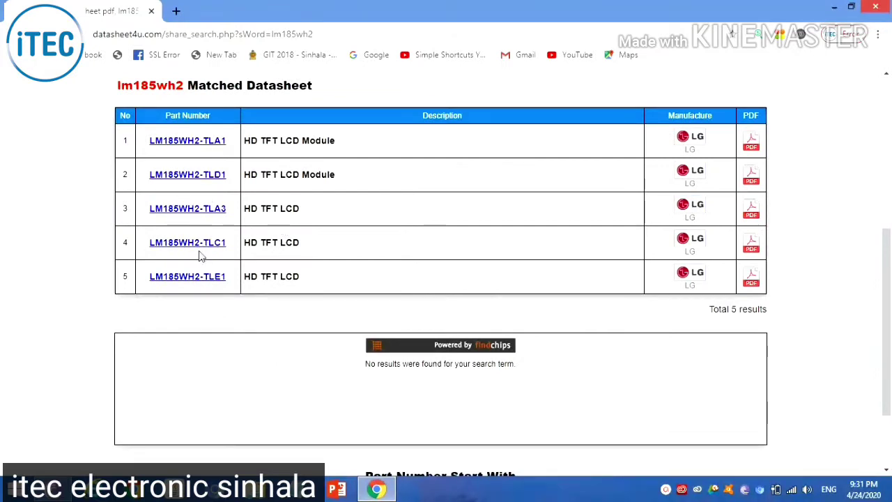
mouse_move(179, 262)
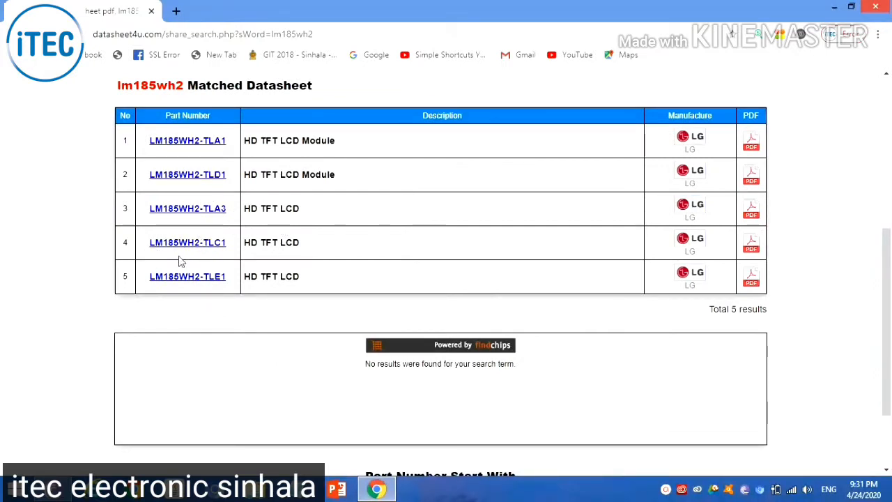
mouse_move(702, 119)
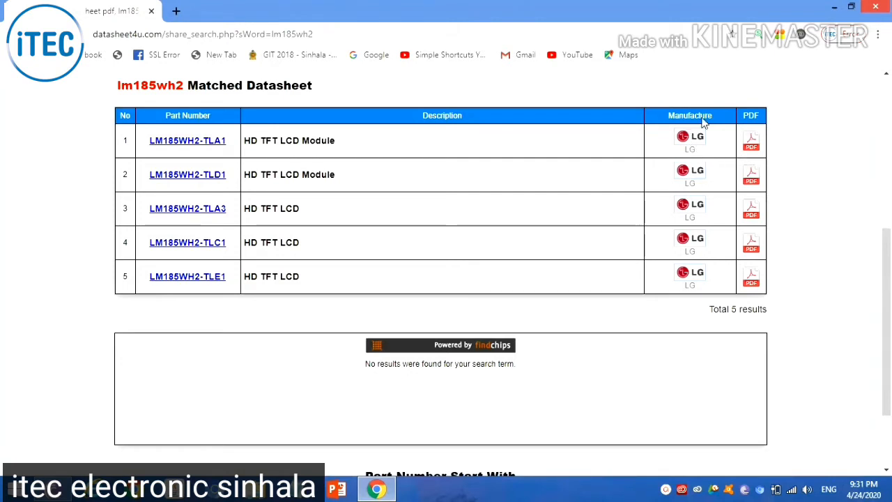
mouse_move(750, 142)
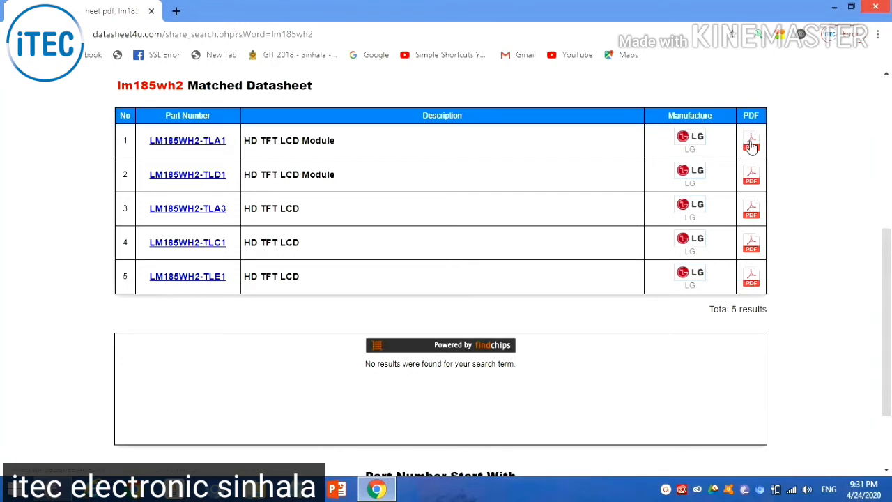
Go to the LM185WH2-TLA1 datasheet page and load its 31-page PDF in the viewer.
click(749, 139)
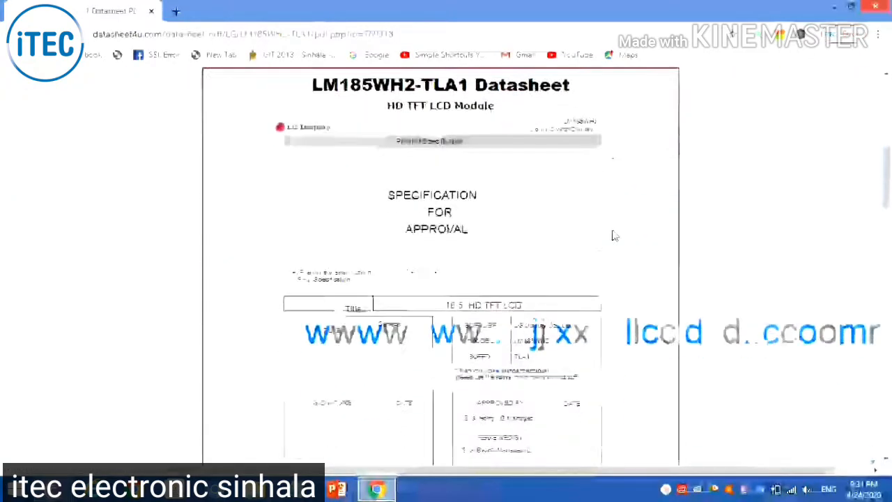
scroll(down, 3)
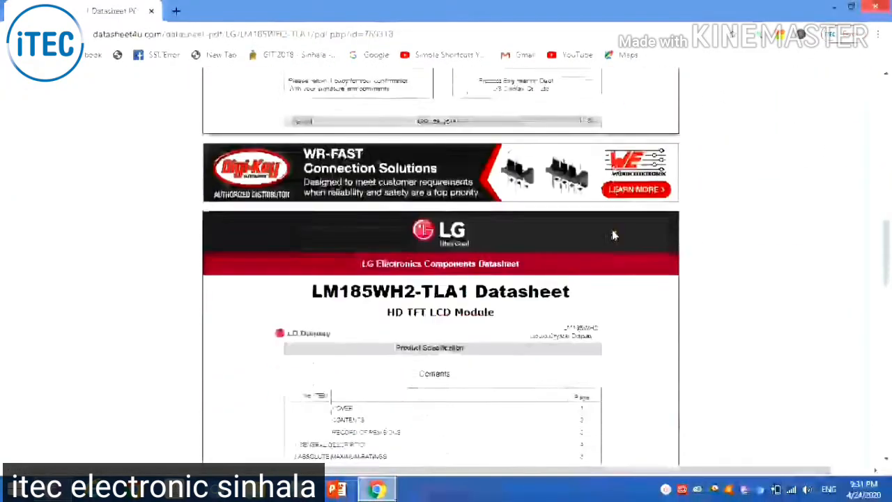
scroll(down, 3)
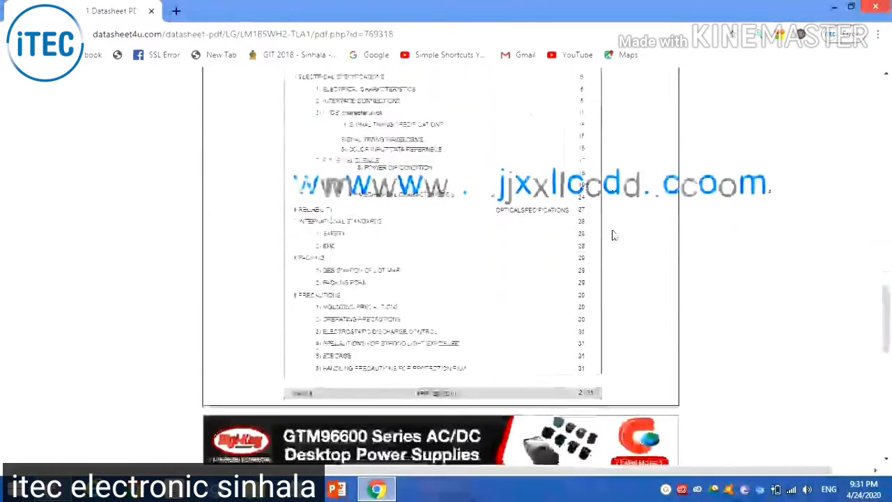
scroll(down, 3)
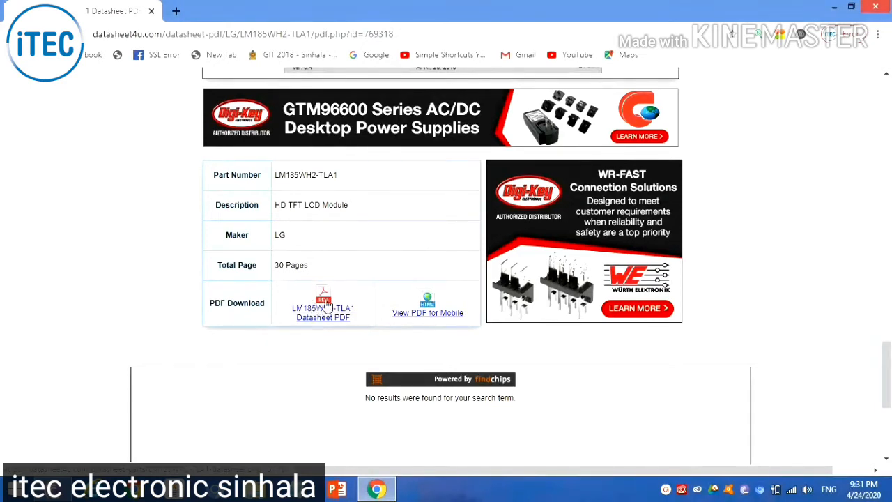
click(323, 312)
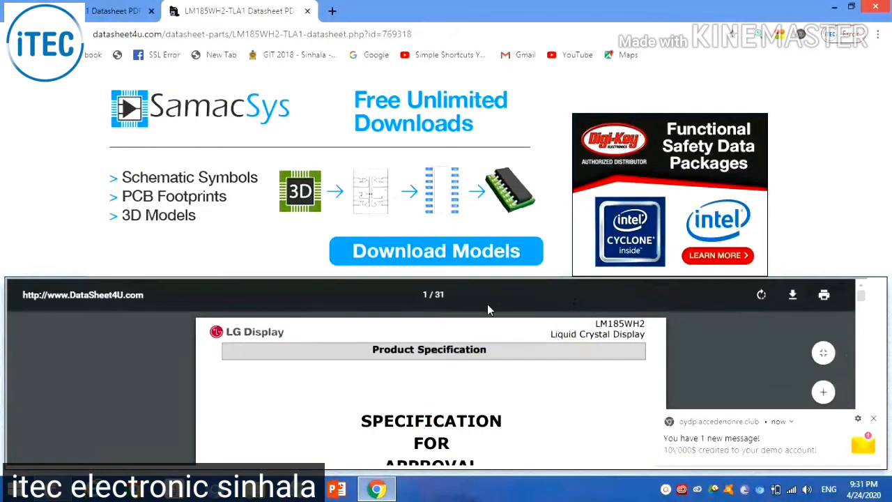
Download the LM185WH2-TLA1 PDF from the viewer and save it to the Desktop.
scroll(down, 3)
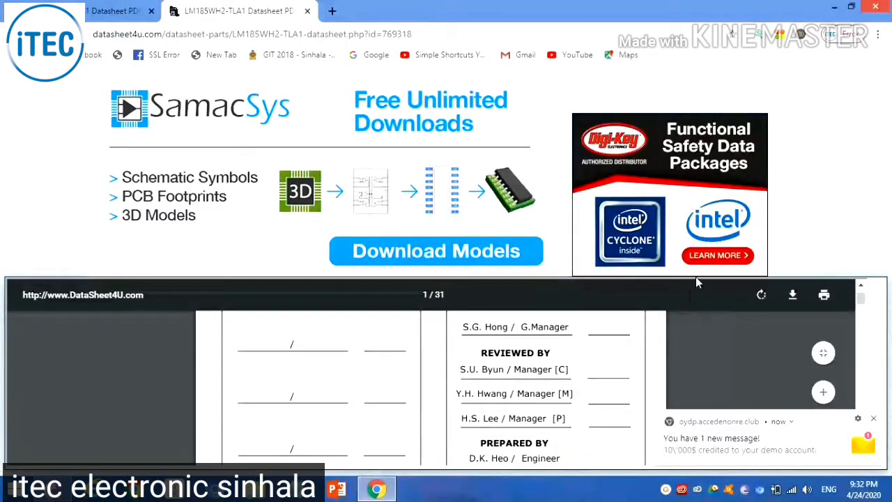
mouse_move(791, 296)
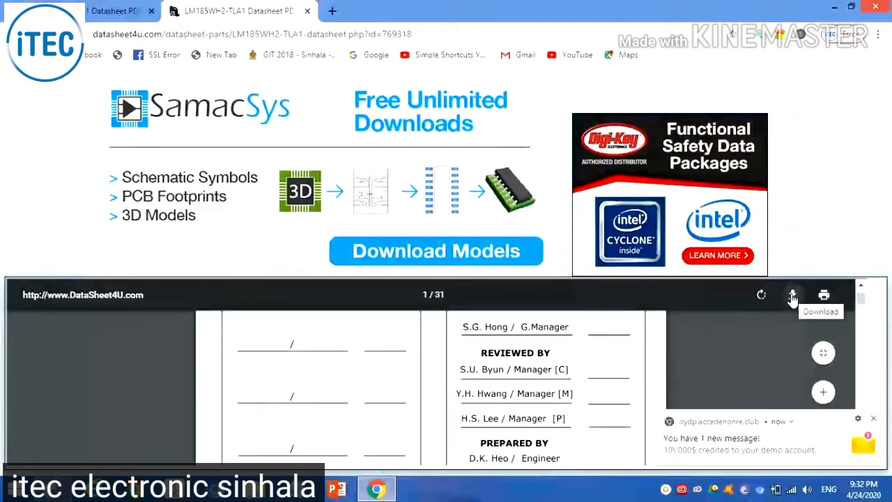
click(791, 296)
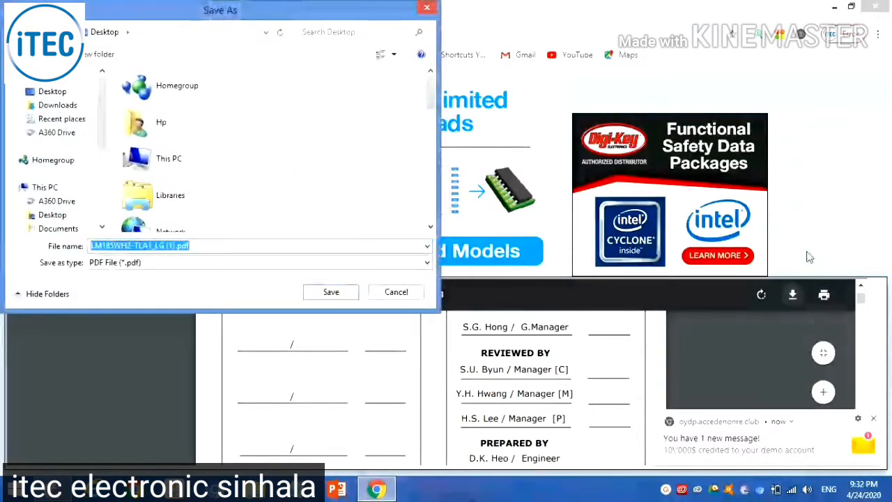
click(215, 251)
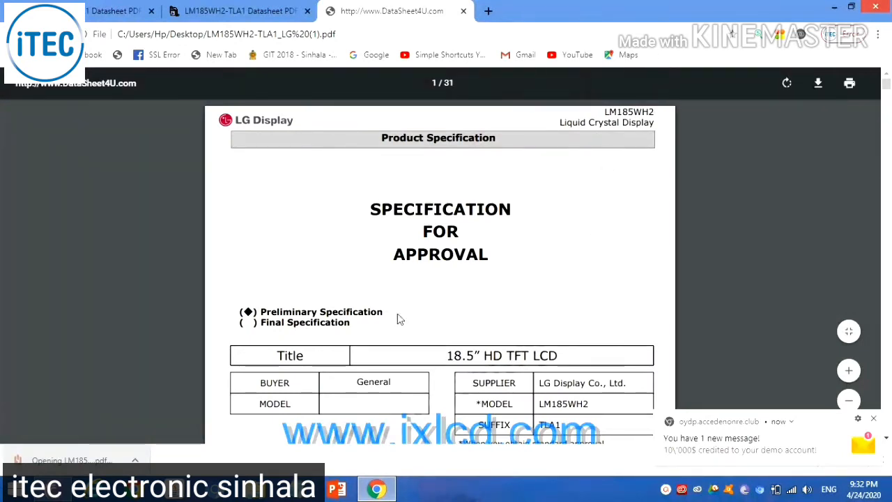
mouse_move(327, 336)
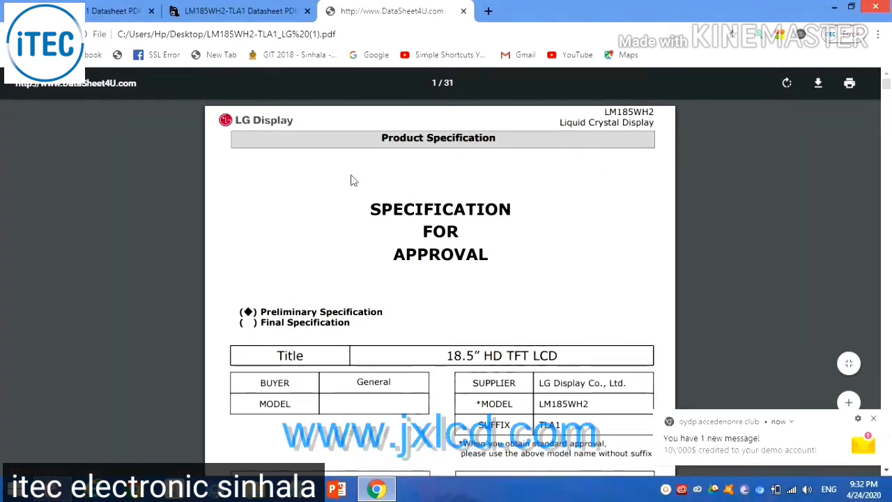
mouse_move(315, 156)
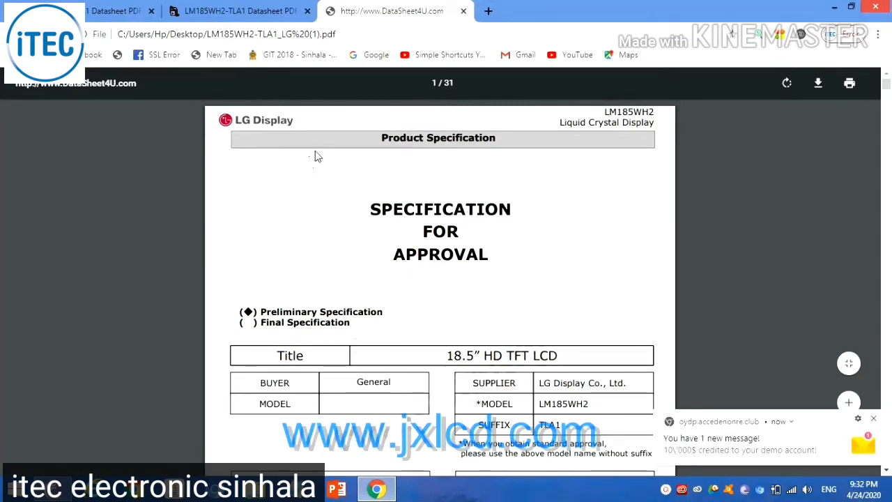
mouse_move(366, 336)
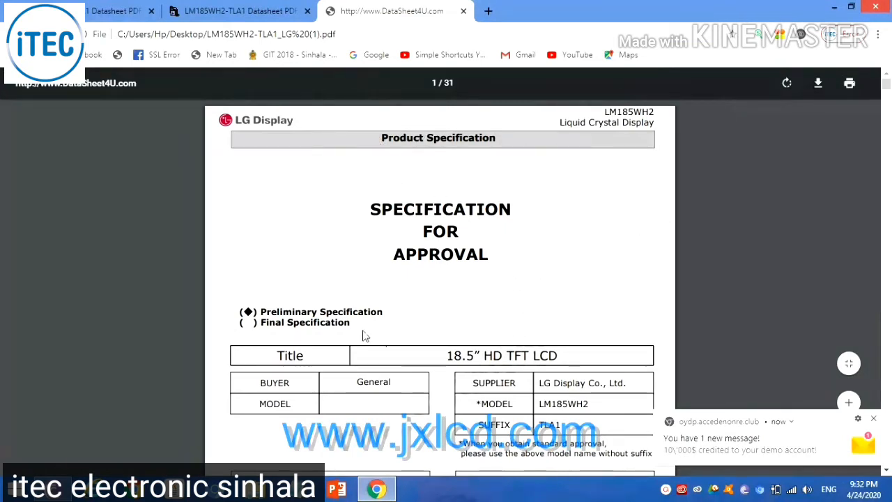
mouse_move(522, 248)
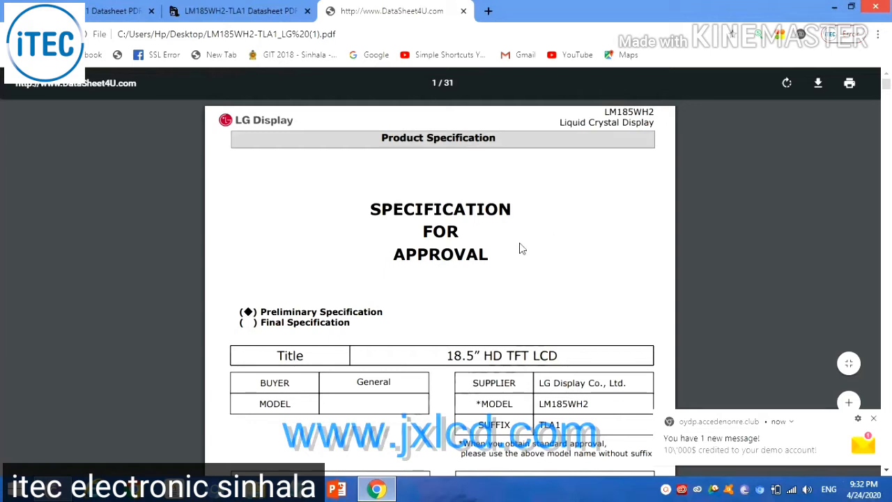
mouse_move(792, 66)
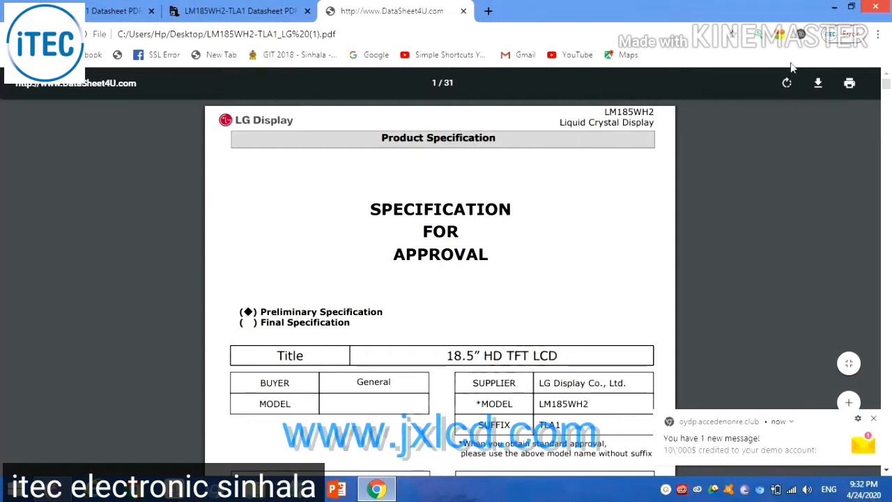
Save Chrome's local copy of the LM185WH2-TLA1 PDF to the Desktop again.
click(816, 84)
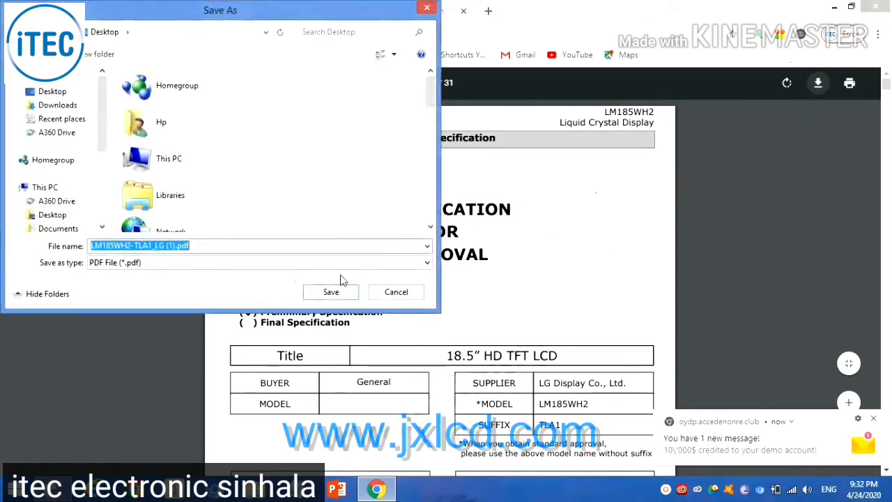
click(330, 291)
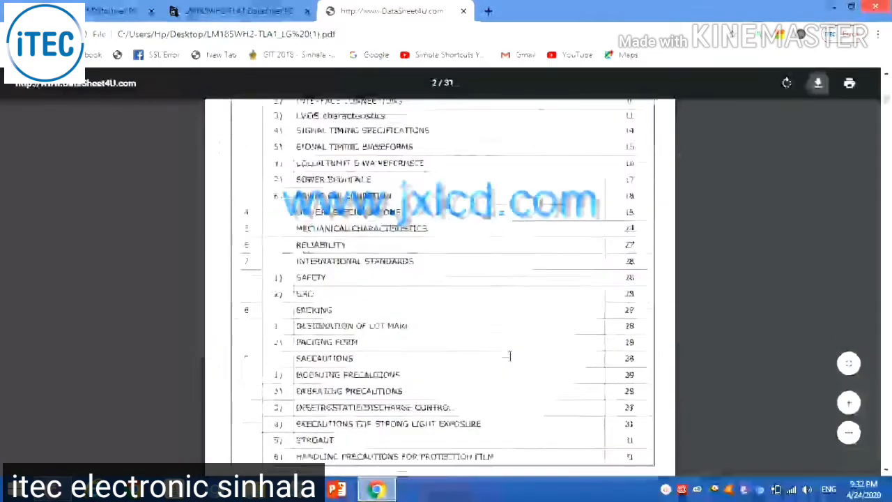
Scroll the PDF to page 7, section 3 Electrical specifications, past revisions and absolute ratings.
scroll(down, 3)
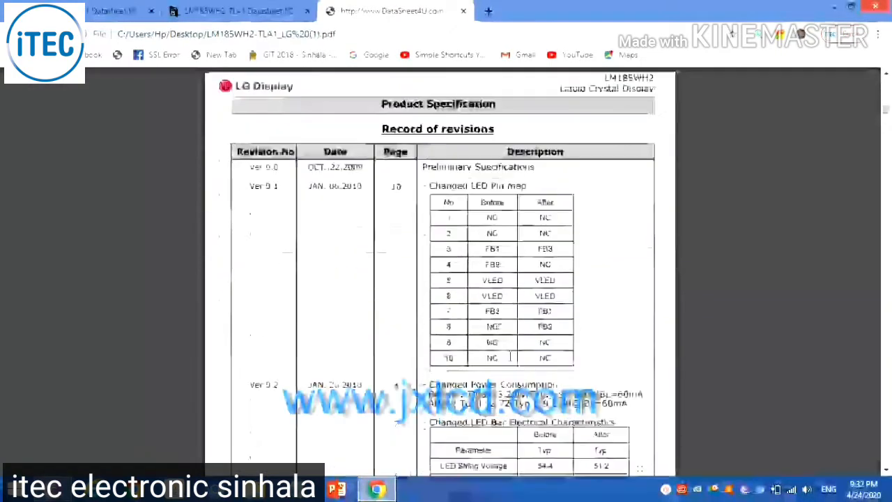
scroll(down, 3)
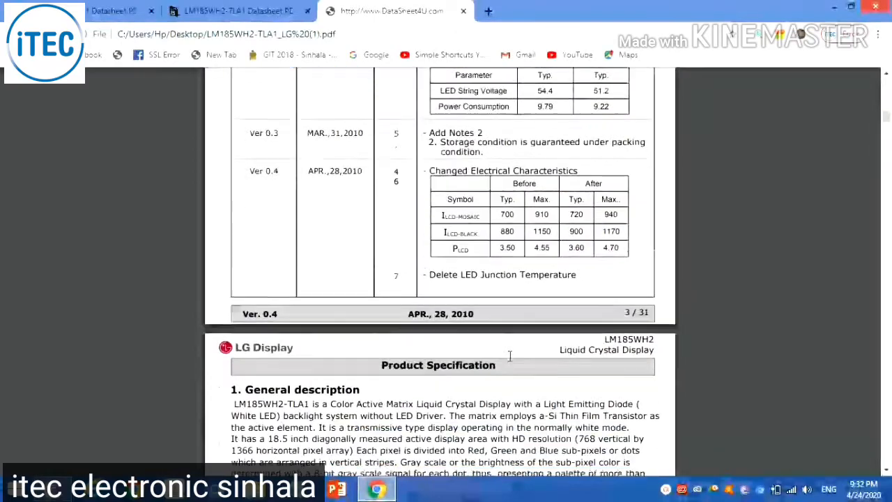
scroll(down, 3)
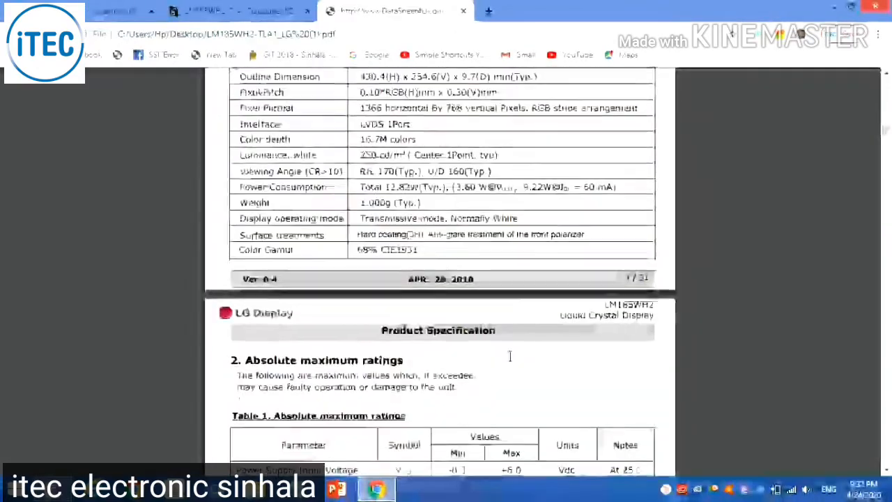
scroll(down, 3)
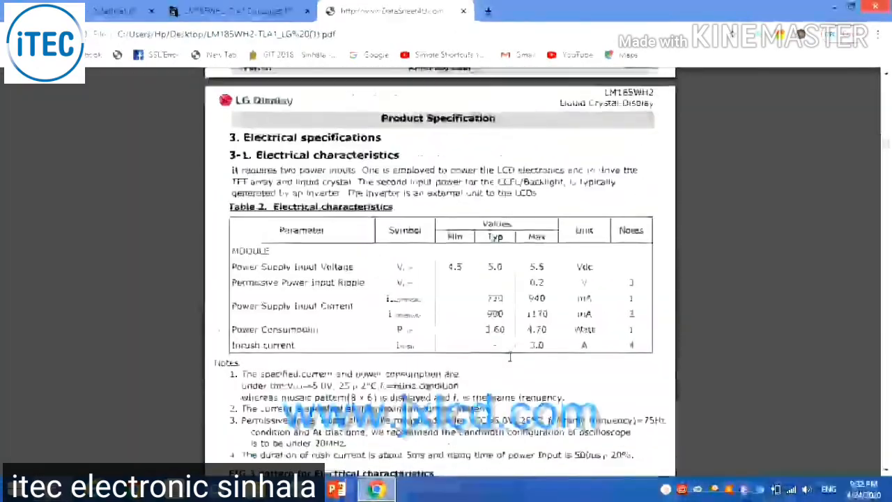